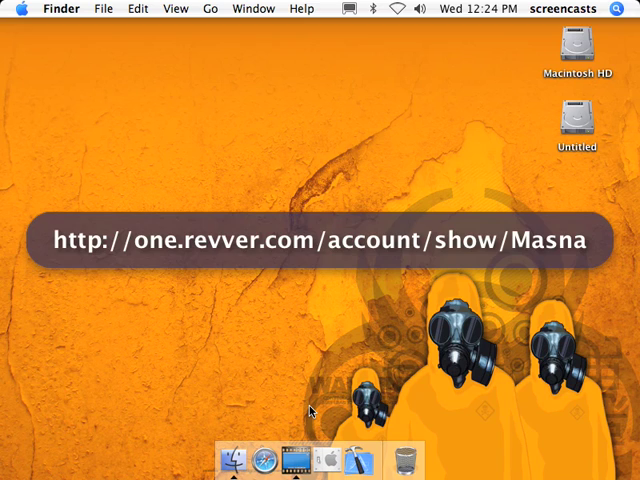
{"action": "mouse_move", "coordinate": [48, 344]}
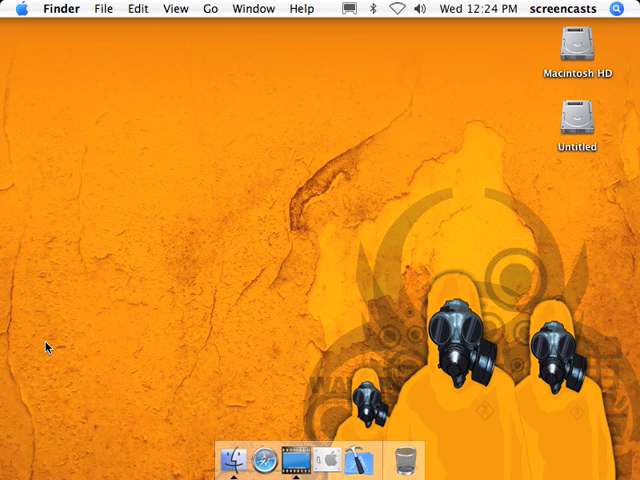
{"action": "mouse_move", "coordinate": [368, 460]}
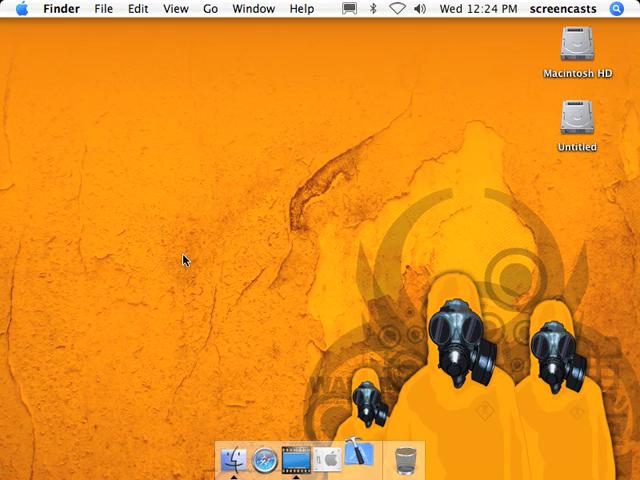
Step: Create a new Cocoa Application project named Delegate Testing from File > New Project
{"action": "left_click", "coordinate": [102, 8]}
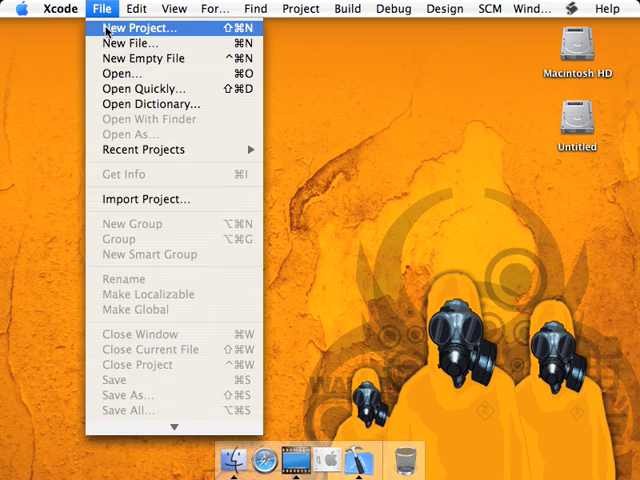
{"action": "left_click", "coordinate": [128, 28]}
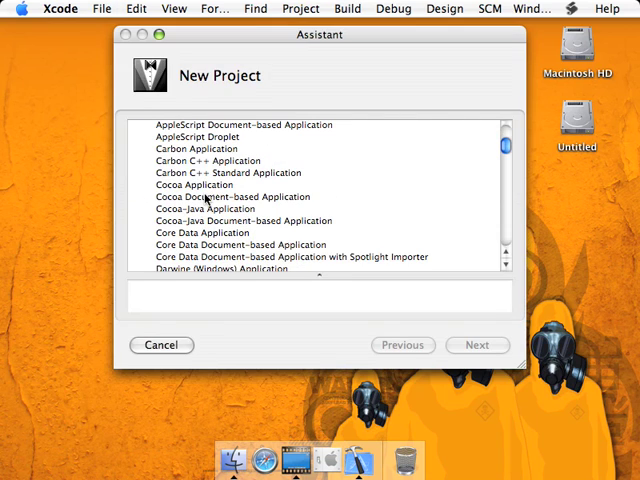
{"action": "left_click", "coordinate": [476, 344]}
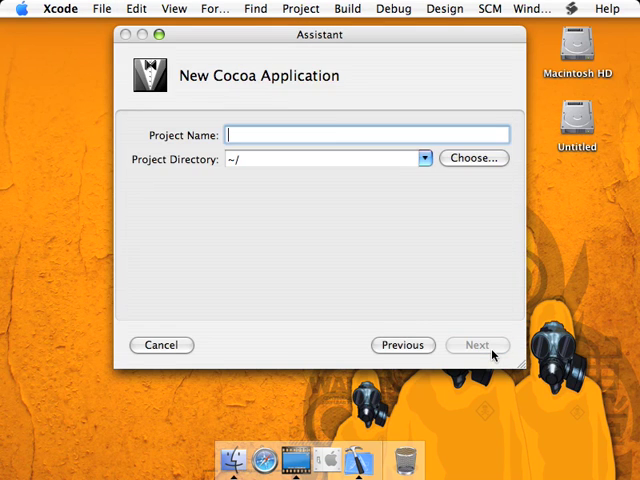
{"action": "type", "text": "Delegate Testing"}
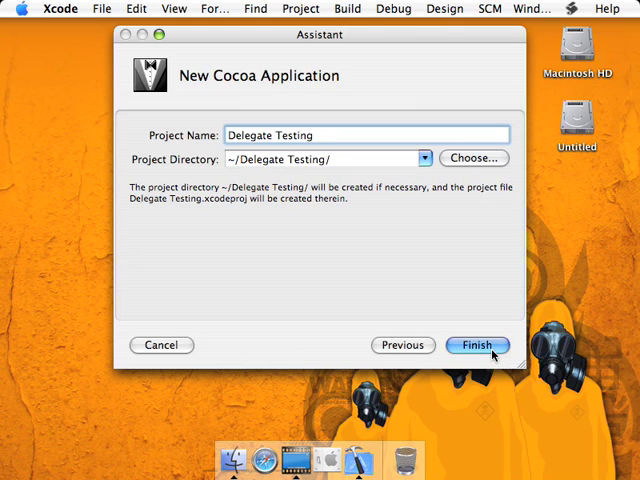
{"action": "left_click", "coordinate": [476, 344]}
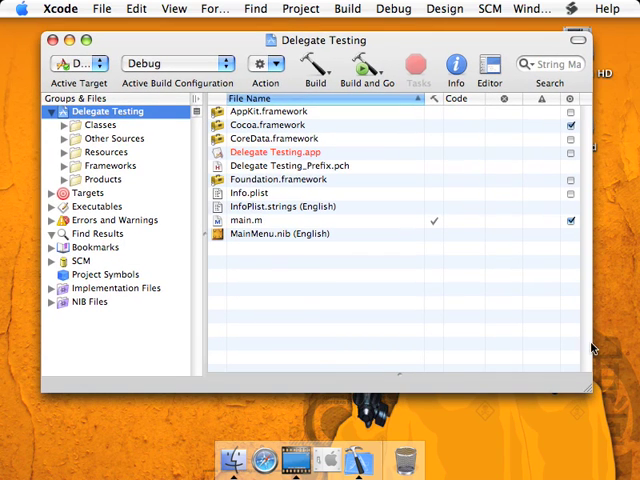
Step: Open MainMenu.nib in Interface Builder and show its Classes list
{"action": "left_click", "coordinate": [290, 232]}
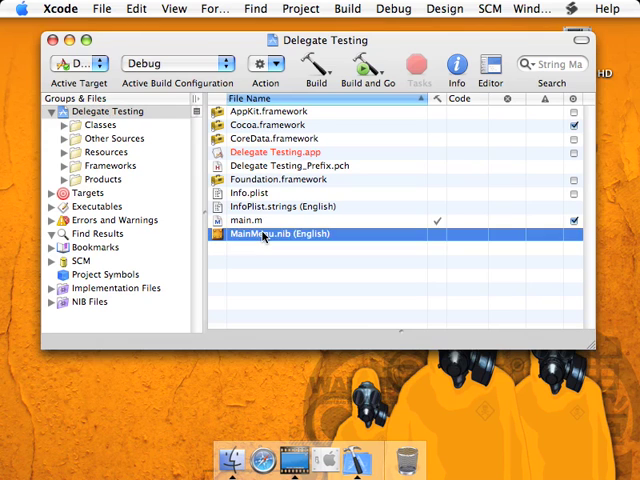
{"action": "double_click", "coordinate": [280, 232]}
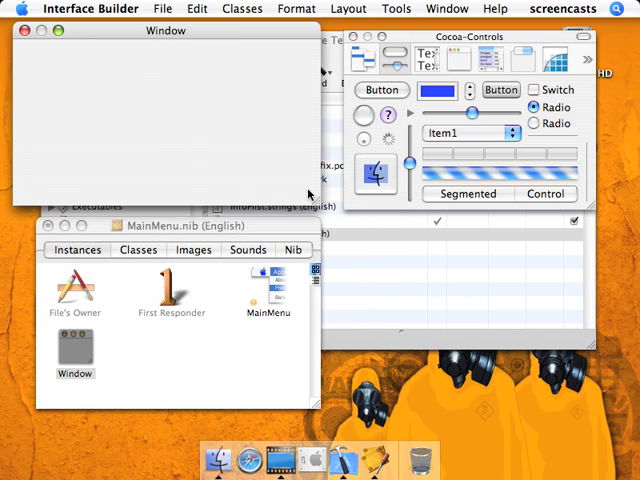
{"action": "left_click", "coordinate": [138, 250]}
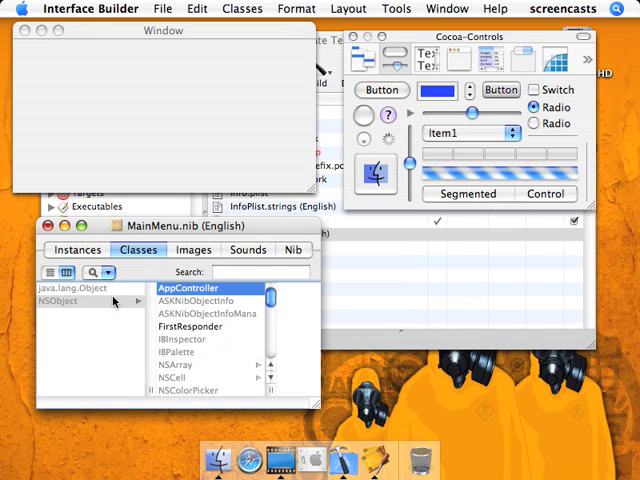
{"action": "mouse_move", "coordinate": [176, 290]}
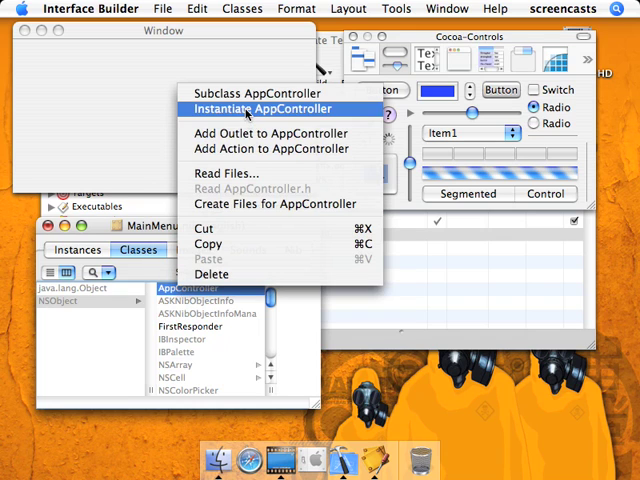
Step: Instantiate AppController in the nib and return to the Instances view
{"action": "left_click", "coordinate": [262, 108]}
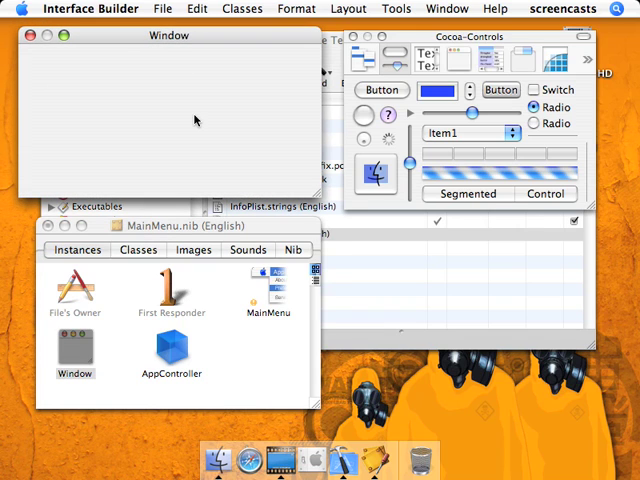
{"action": "mouse_move", "coordinate": [134, 160]}
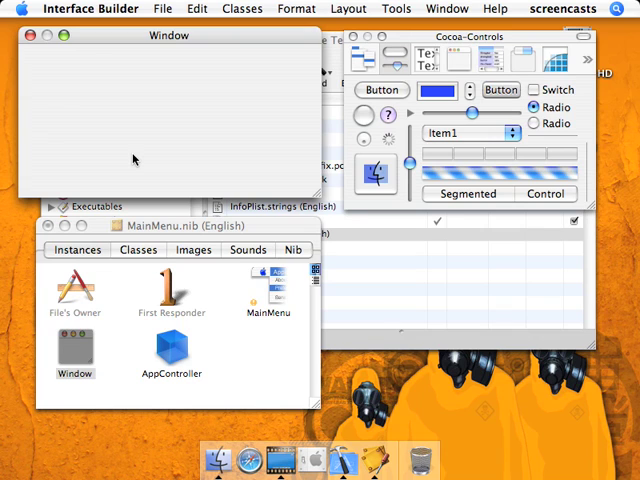
{"action": "mouse_move", "coordinate": [90, 132]}
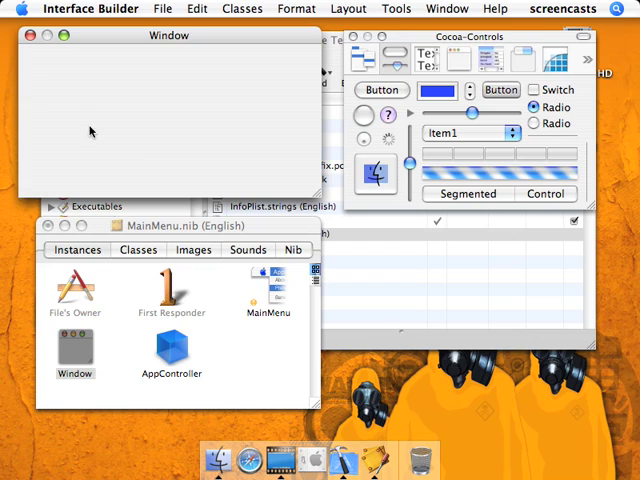
{"action": "mouse_move", "coordinate": [152, 48]}
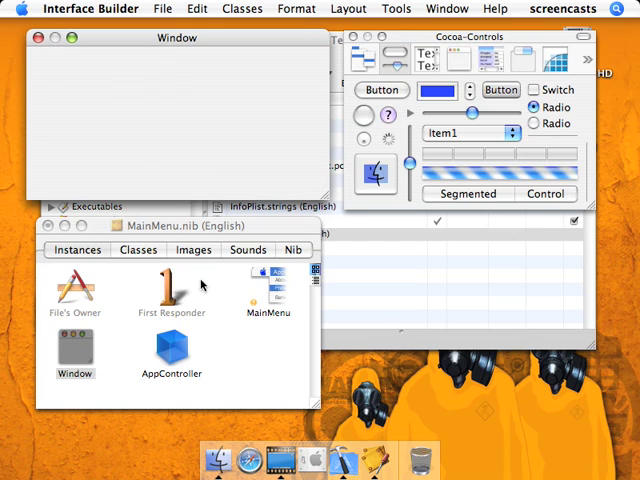
{"action": "left_click", "coordinate": [170, 352]}
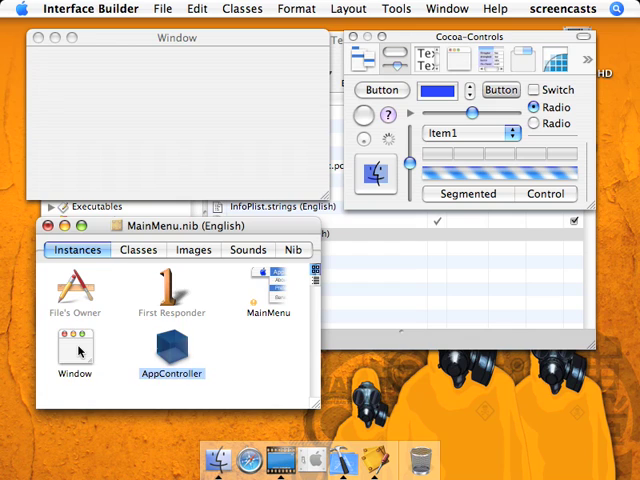
{"action": "left_click", "coordinate": [170, 344]}
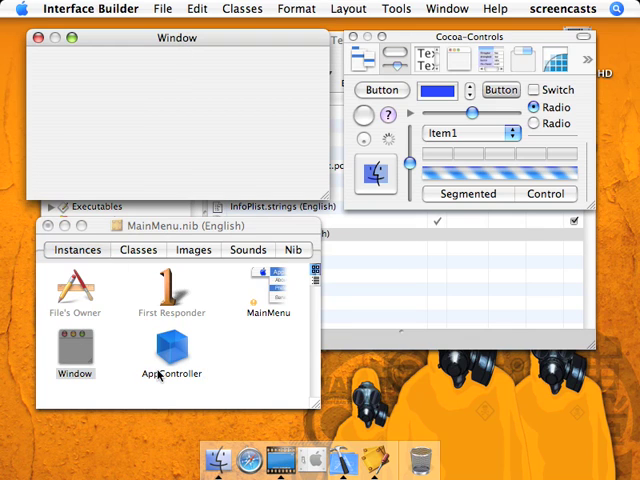
{"action": "mouse_move", "coordinate": [180, 176]}
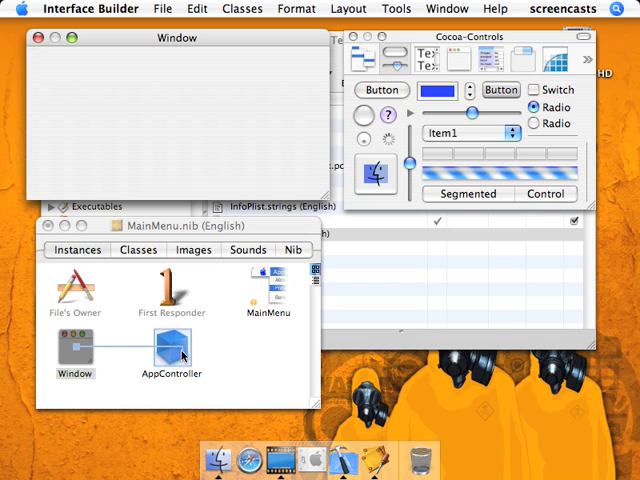
Step: Connect the Window's delegate outlet to the AppController instance
{"action": "left_click", "coordinate": [74, 352]}
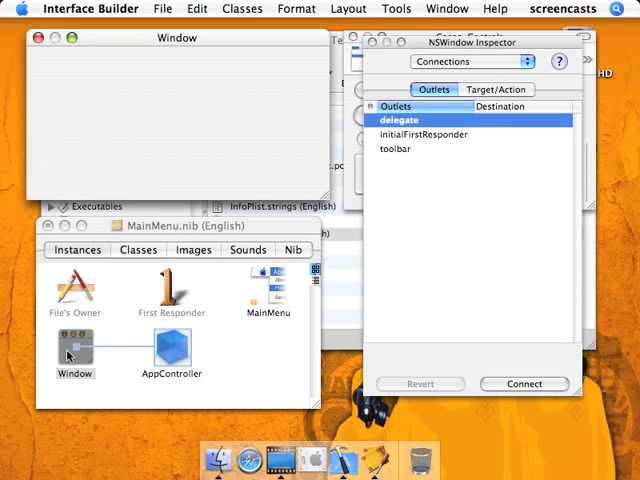
{"action": "mouse_move", "coordinate": [420, 136]}
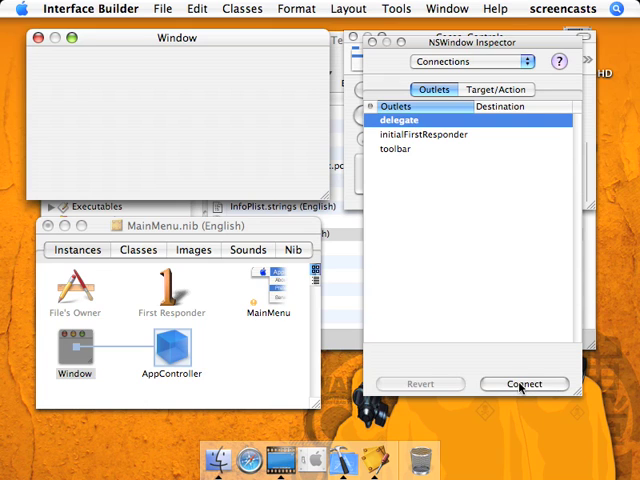
{"action": "left_click", "coordinate": [524, 384]}
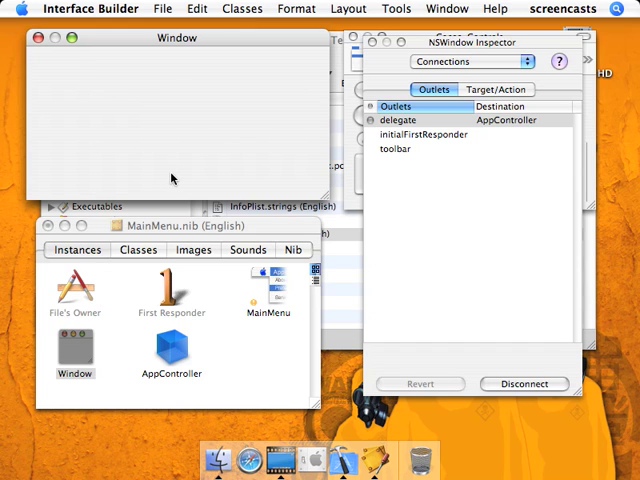
{"action": "mouse_move", "coordinate": [152, 330]}
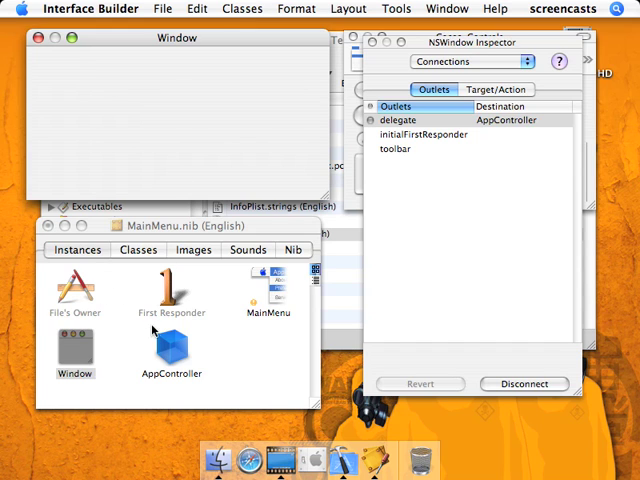
Step: Create AppController.h and AppController.m from the nib class into the project
{"action": "left_click", "coordinate": [138, 250]}
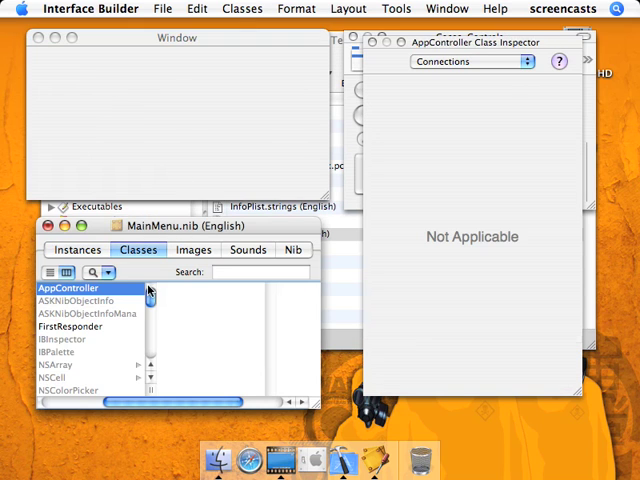
{"action": "right_click", "coordinate": [68, 288]}
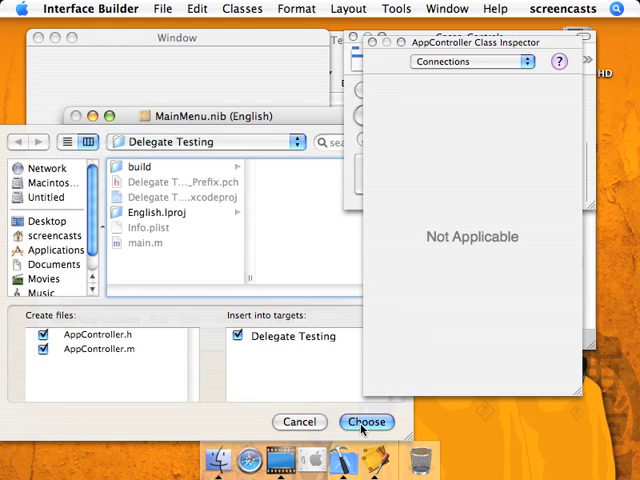
{"action": "left_click", "coordinate": [366, 420]}
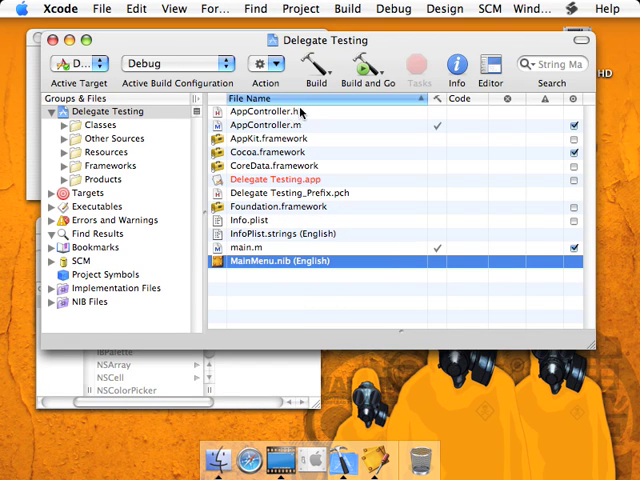
Step: Add a windowDidMiniaturize:(NSNotification*) method stub to AppController.m
{"action": "left_click", "coordinate": [260, 124]}
{"action": "type", "text": "- (void"}
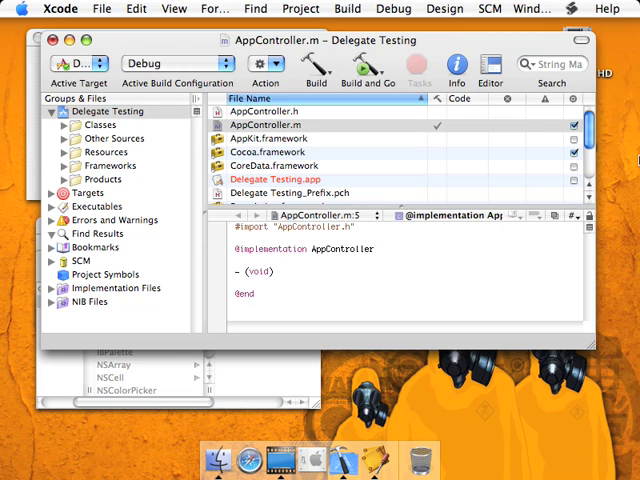
{"action": "type", "text": "windowDid"}
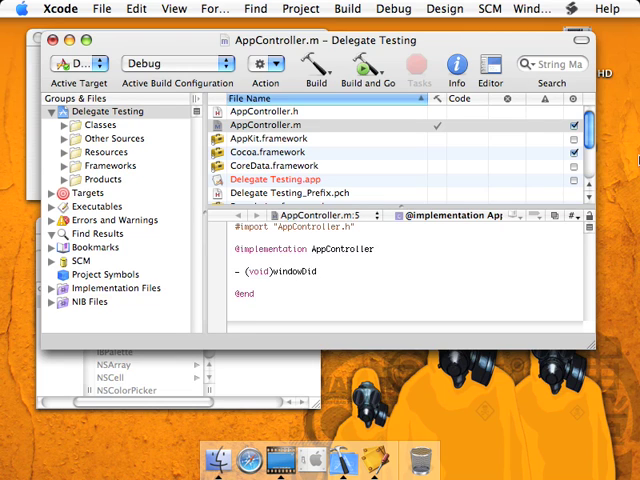
{"action": "type", "text": "Miniaturize"}
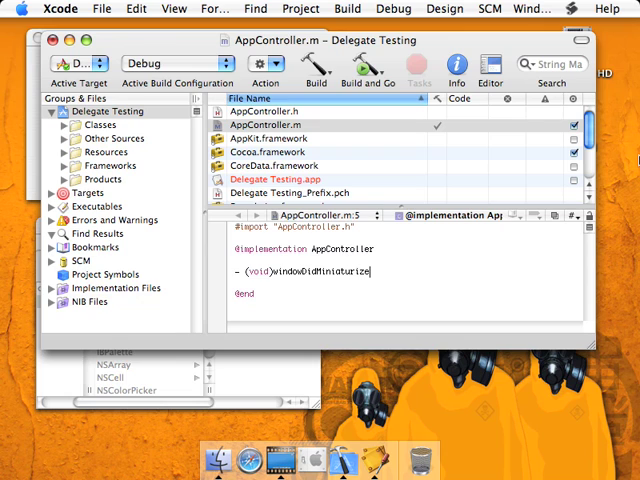
{"action": "type", "text": ":(NSS"}
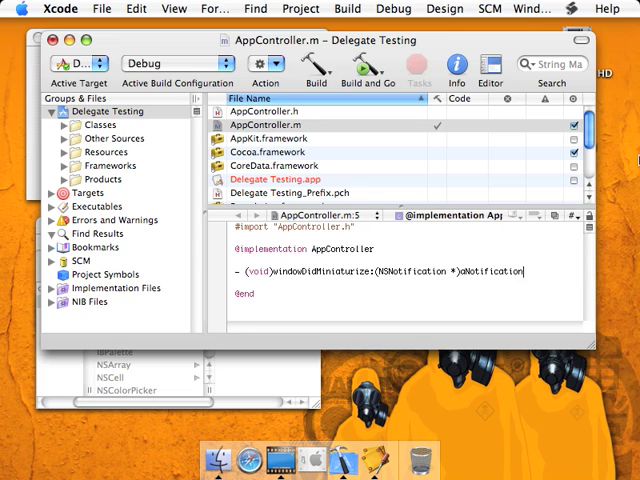
{"action": "type", "text": "{"}
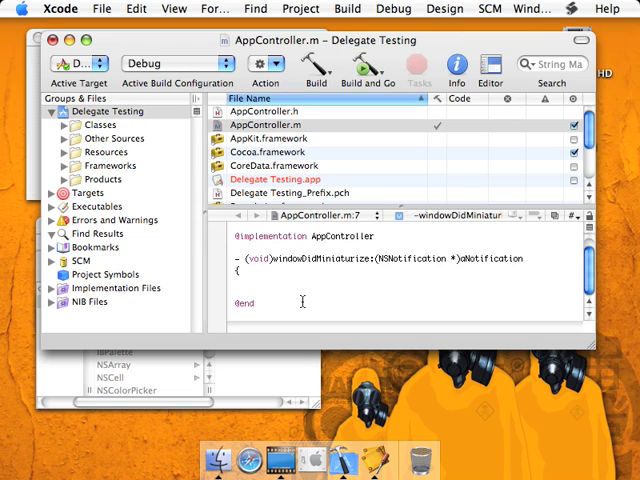
Step: Make windowDidMiniaturize: log NSLog(@"Window did miniaturize!");
{"action": "left_click", "coordinate": [256, 280]}
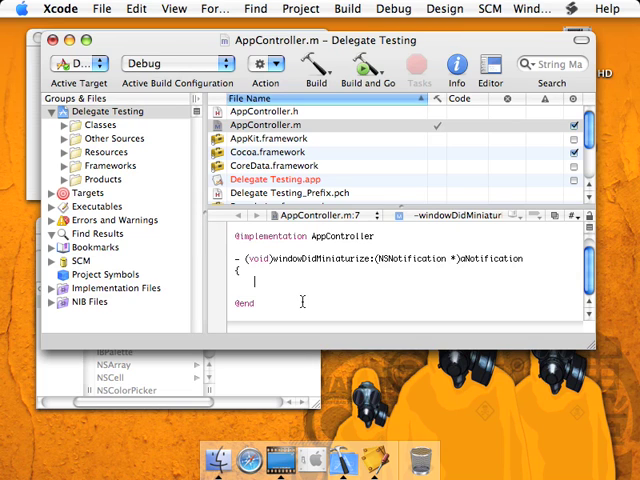
{"action": "type", "text": "NSLog(@\""}
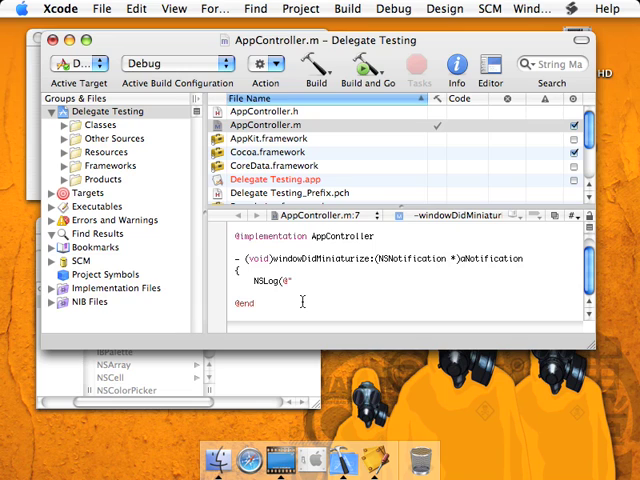
{"action": "type", "text": "Window did minimi"}
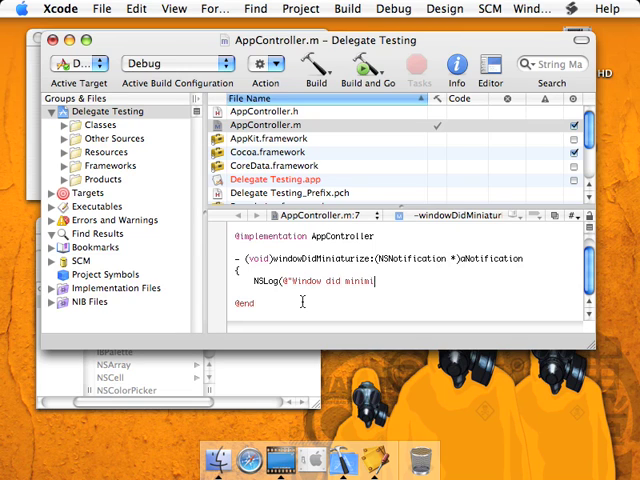
{"action": "type", "text": "ze!\");"}
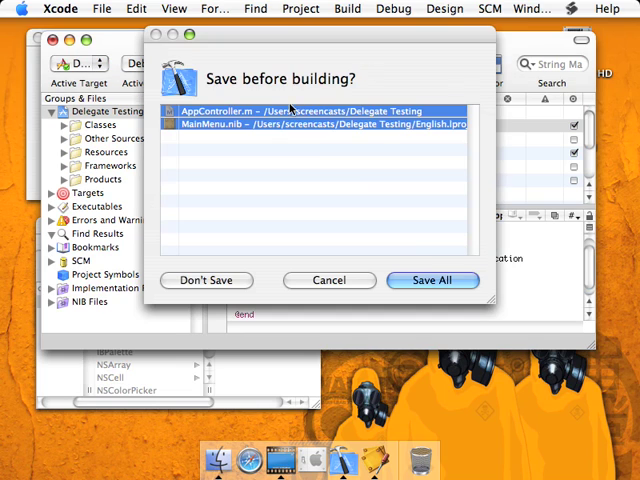
Step: Save all changed files, then build and run Delegate Testing
{"action": "left_click", "coordinate": [432, 280]}
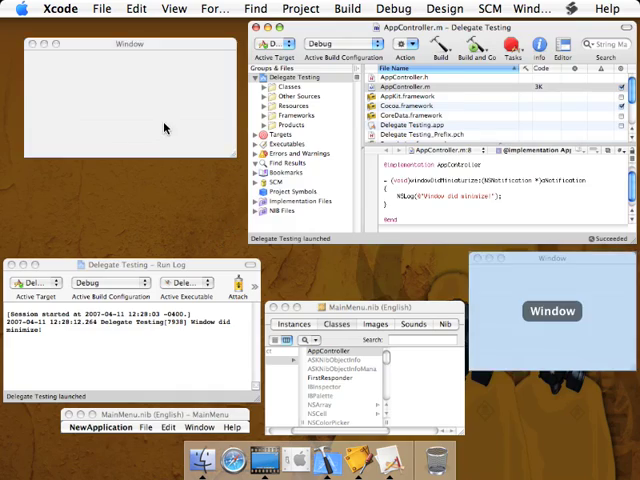
Step: Add an outlet named mainWindow of type id to the AppController class
{"action": "left_click", "coordinate": [92, 8]}
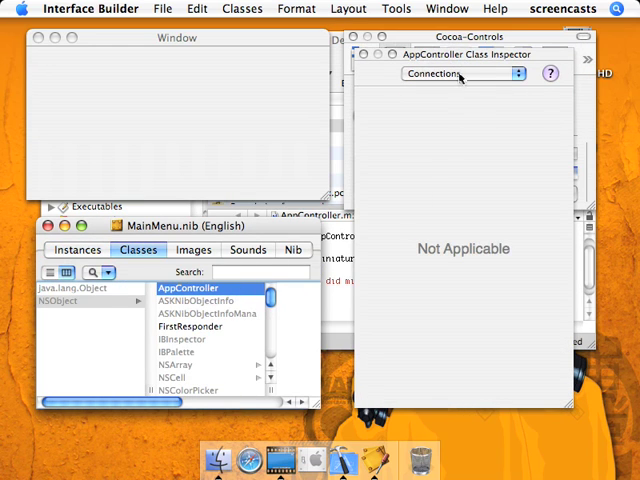
{"action": "left_click", "coordinate": [460, 72]}
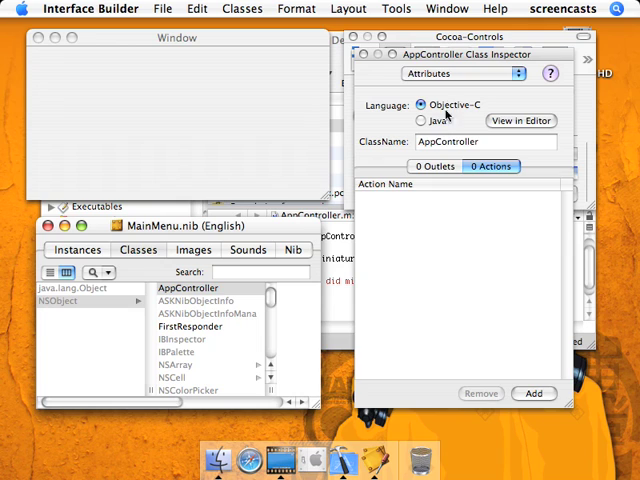
{"action": "left_click", "coordinate": [434, 166]}
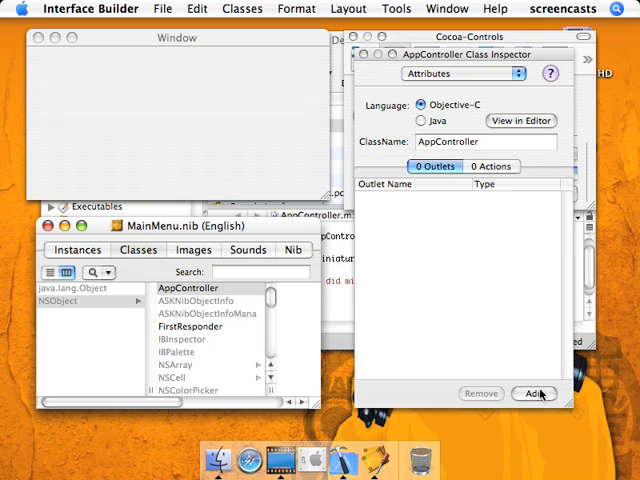
{"action": "left_click", "coordinate": [536, 392]}
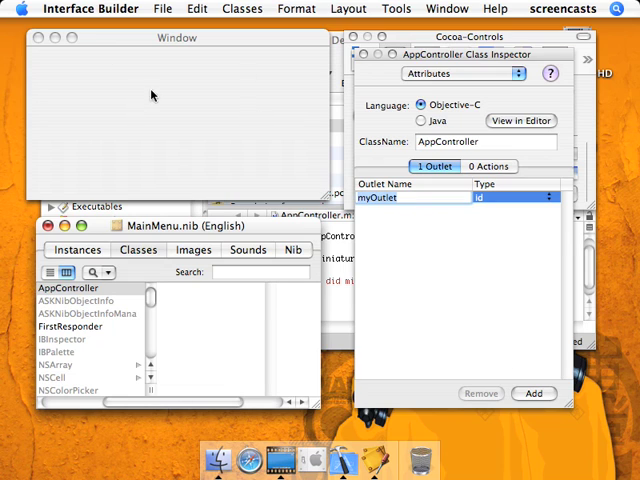
{"action": "mouse_move", "coordinate": [432, 222]}
{"action": "type", "text": "a"}
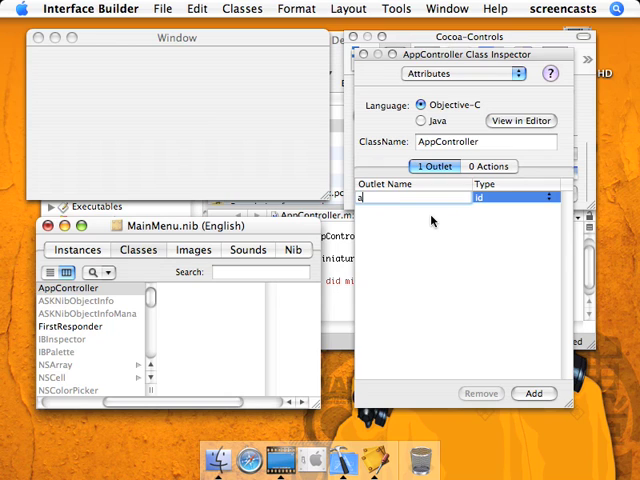
{"action": "type", "text": "mainWindow"}
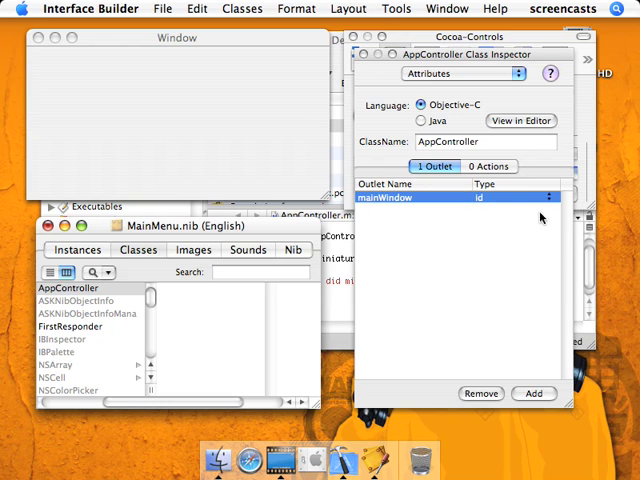
{"action": "left_click", "coordinate": [544, 212]}
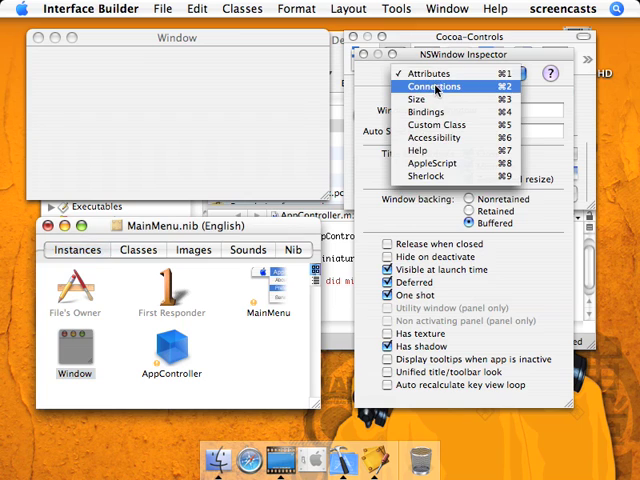
Step: Disconnect the Window's delegate and connect AppController's mainWindow outlet to the Window
{"action": "left_click", "coordinate": [430, 84]}
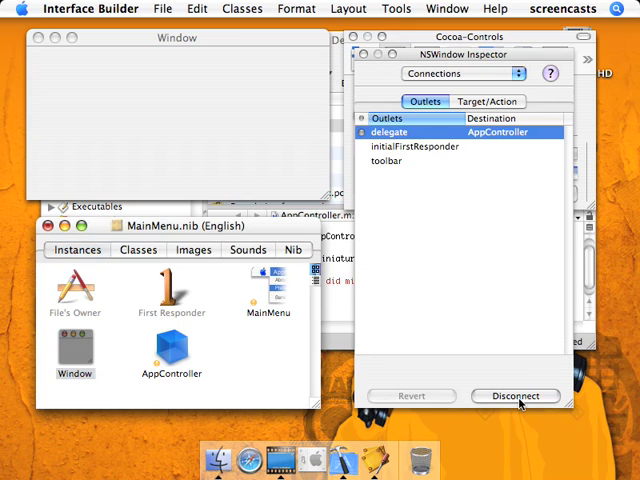
{"action": "left_click", "coordinate": [516, 396]}
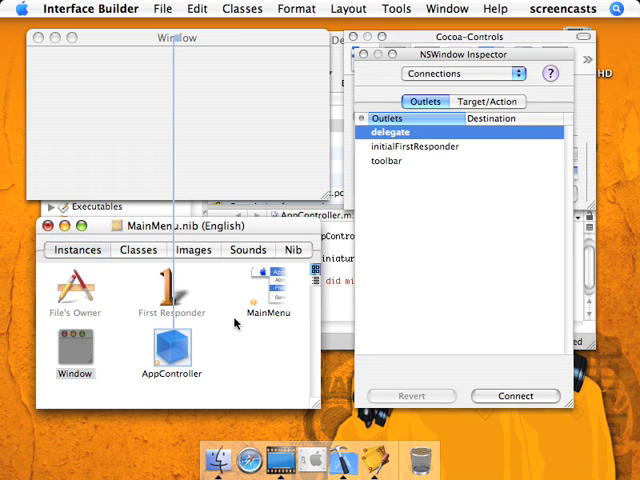
{"action": "left_click", "coordinate": [268, 290]}
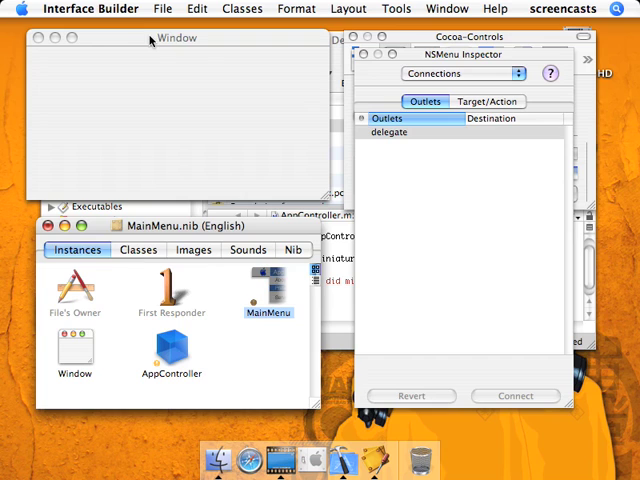
{"action": "left_click", "coordinate": [74, 348]}
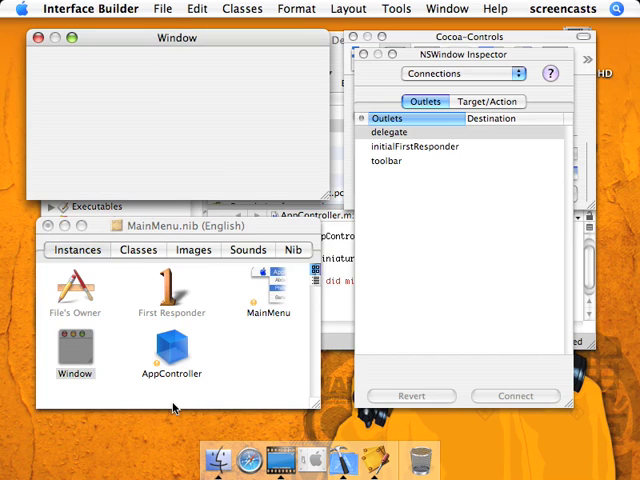
{"action": "mouse_move", "coordinate": [170, 350]}
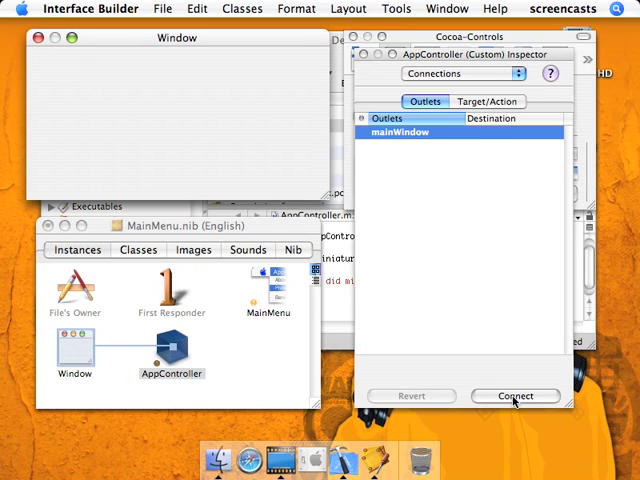
{"action": "left_click", "coordinate": [514, 396]}
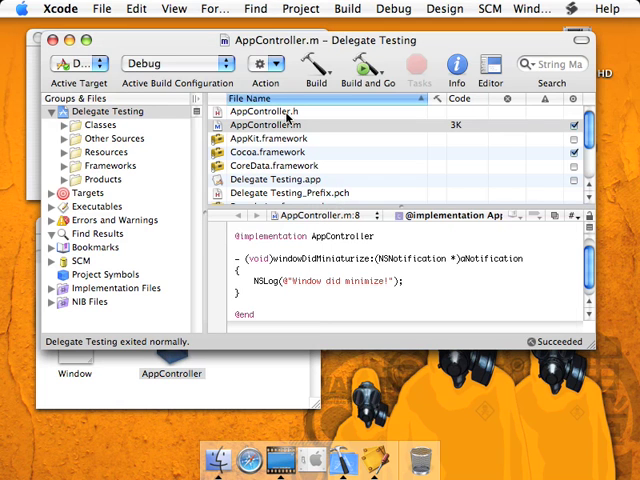
Step: Declare an IBOutlet NSWindow instance variable in AppController.h
{"action": "left_click", "coordinate": [282, 110]}
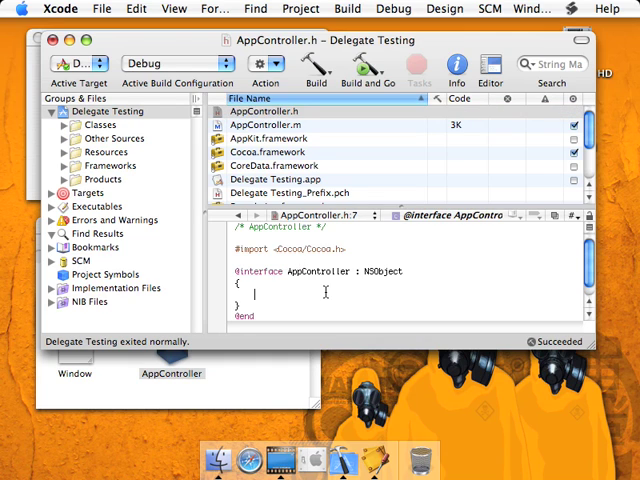
{"action": "type", "text": "IBOutlet"}
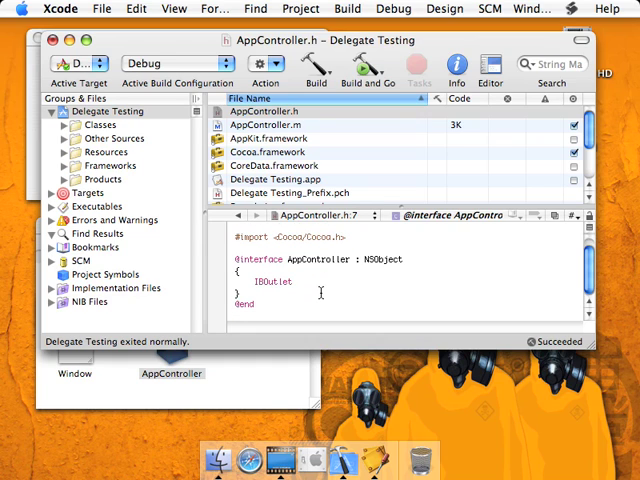
{"action": "type", "text": "NSWid"}
{"action": "type", "text": "- "}
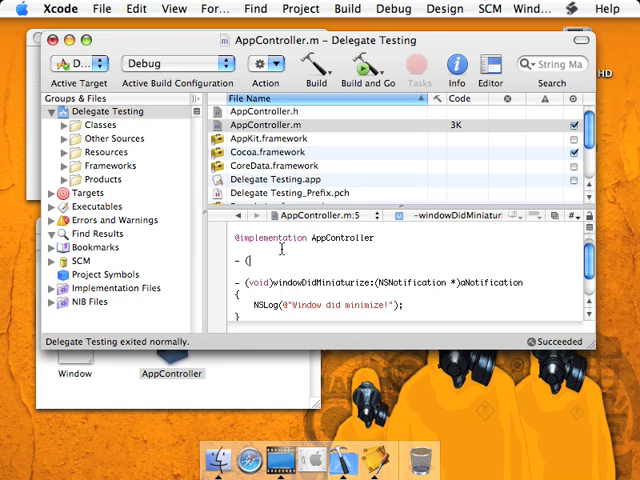
Step: Write - (void)awakeFromNib { [mainWindow setDelegate:self]; } in AppController.m
{"action": "type", "text": "(void)awake"}
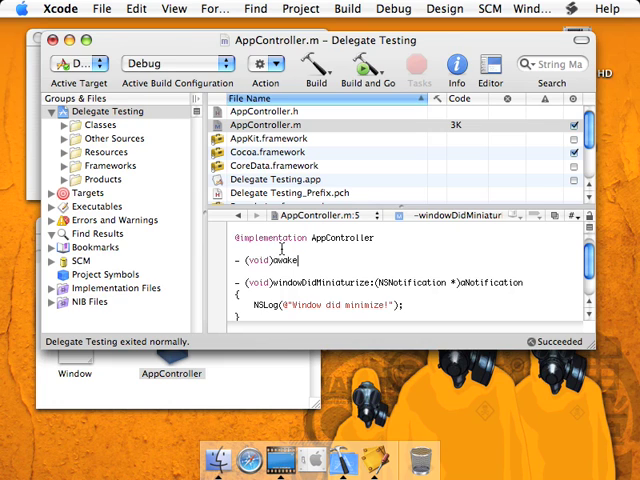
{"action": "type", "text": "FromNib"}
{"action": "type", "text": "{"}
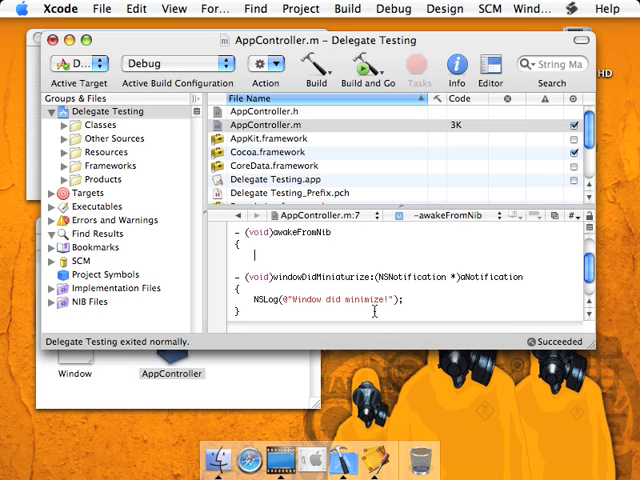
{"action": "mouse_move", "coordinate": [300, 200]}
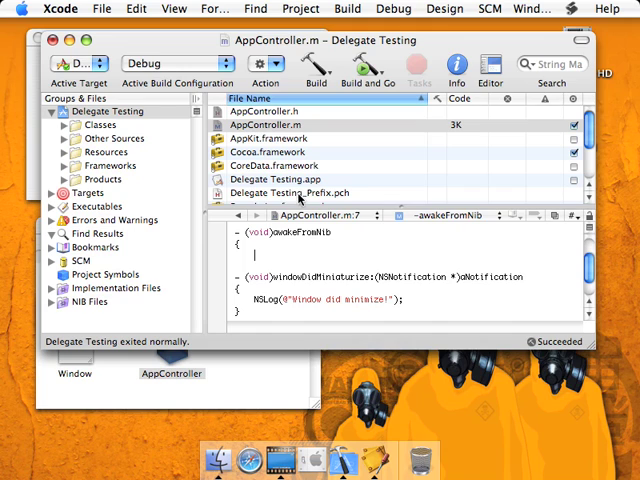
{"action": "mouse_move", "coordinate": [436, 236]}
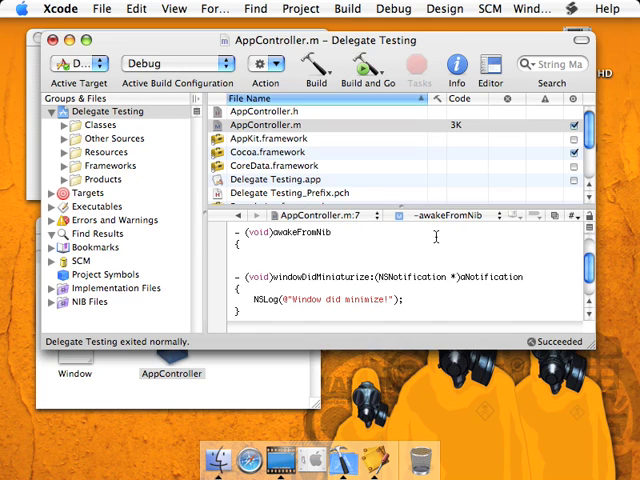
{"action": "type", "text": "[mainWindow setDelegate:sel"}
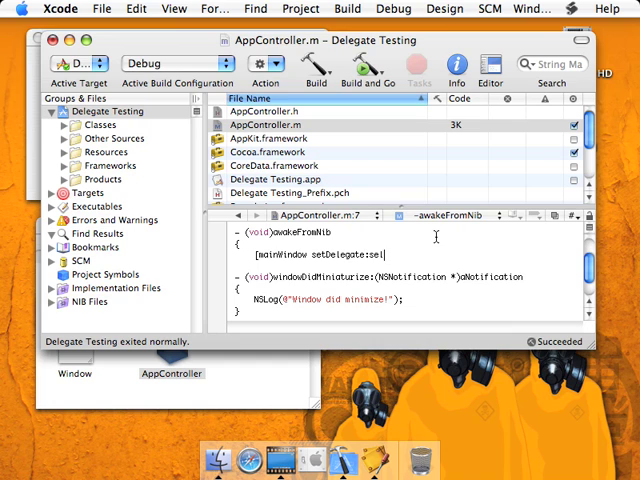
{"action": "type", "text": "f];"}
{"action": "left_click", "coordinate": [404, 266]}
{"action": "type", "text": "}"}
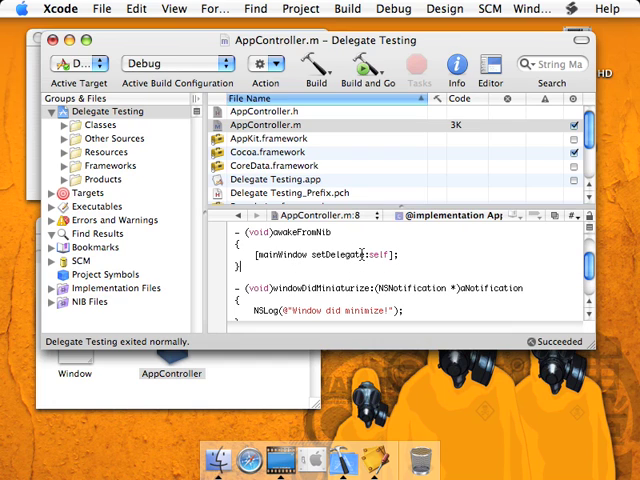
{"action": "double_click", "coordinate": [380, 254]}
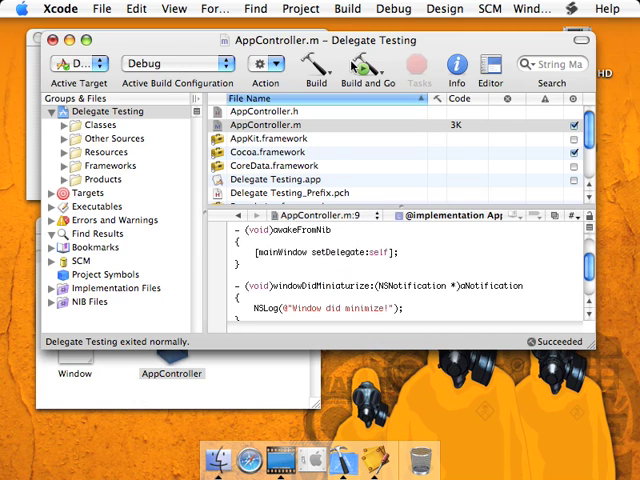
Step: Build and Go with Save All so the rebuilt Delegate Testing launches for the minimize check
{"action": "left_click", "coordinate": [368, 68]}
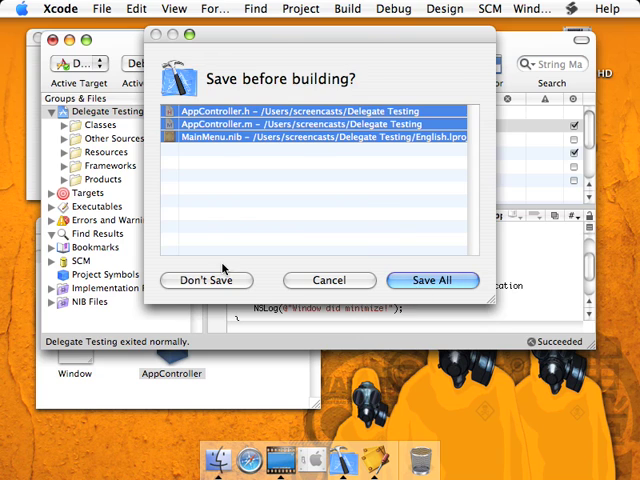
{"action": "left_click", "coordinate": [432, 280]}
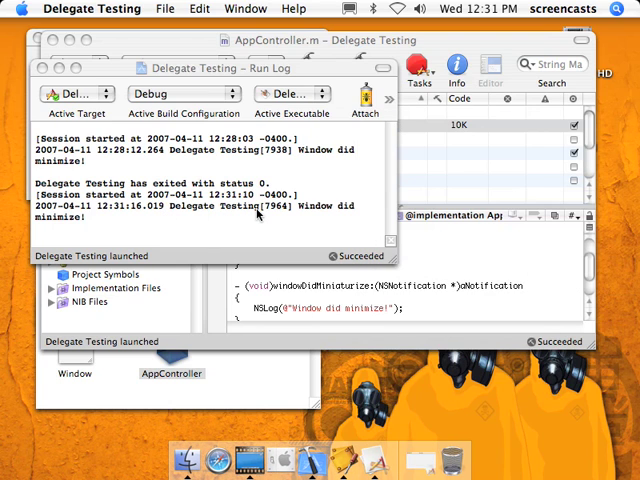
{"action": "mouse_move", "coordinate": [324, 288]}
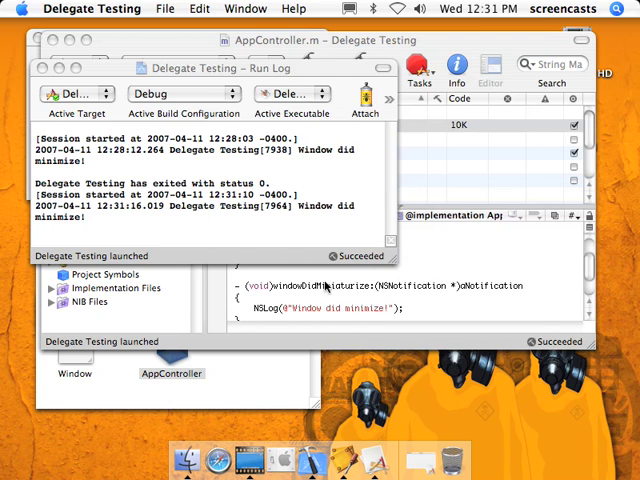